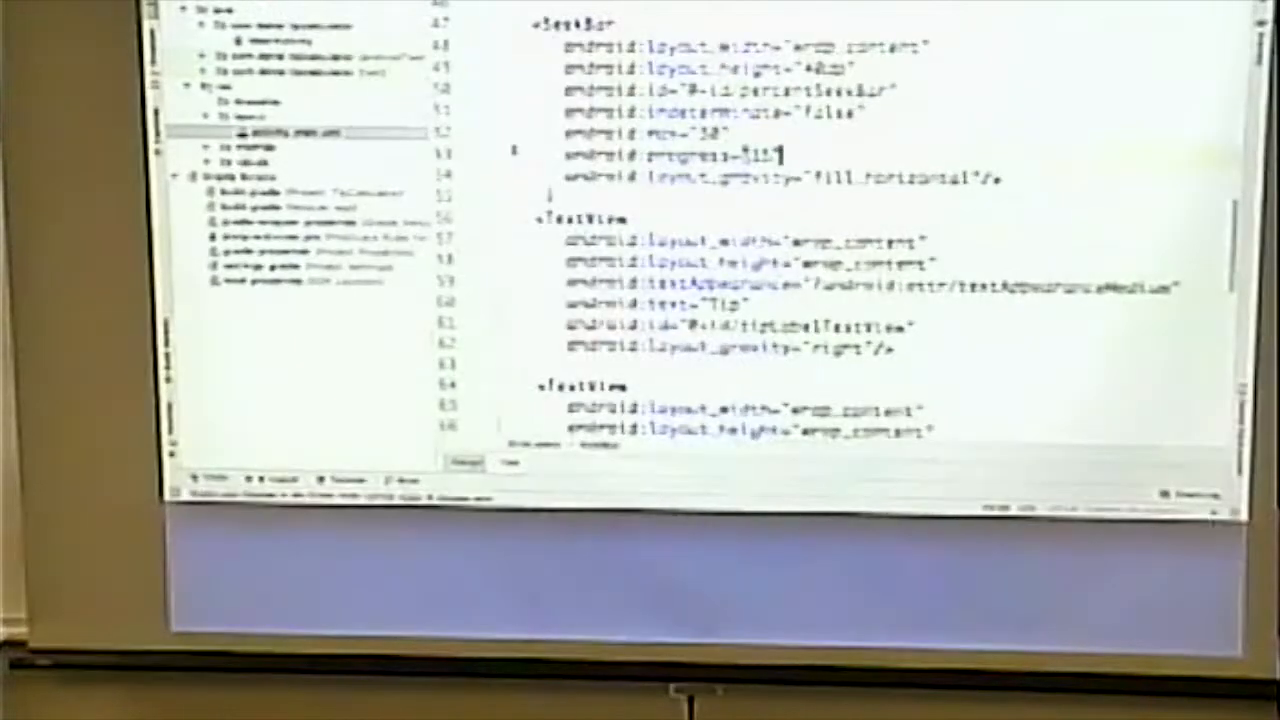
Step: Open MainActivity from the Project tree and dismiss the Select Deployment Target dialog
scroll("down", 3)
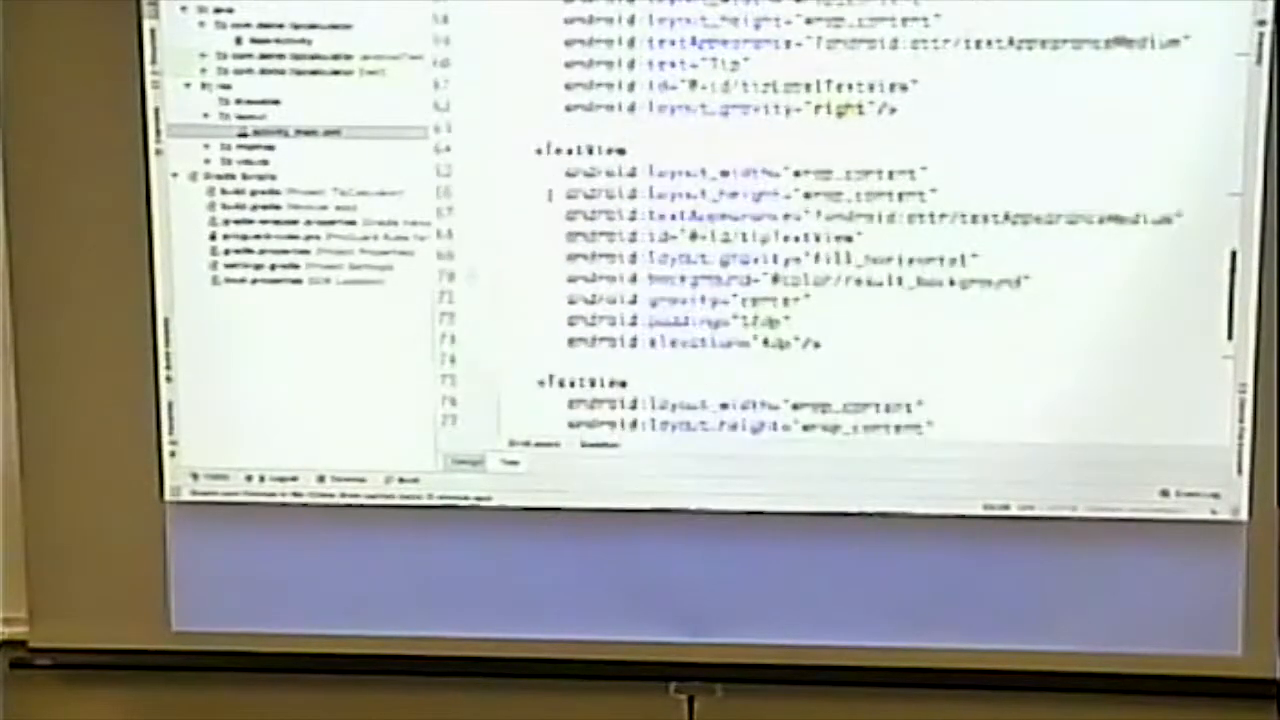
scroll("down", 3)
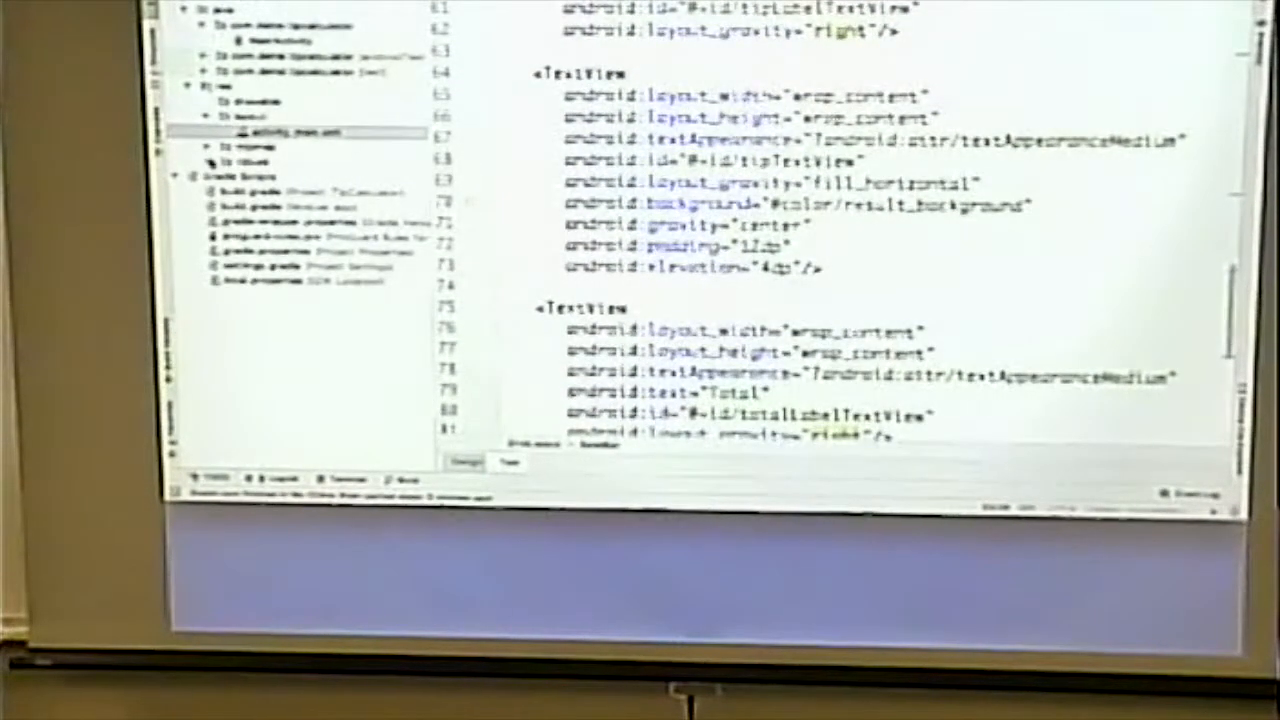
left_click(290, 45)
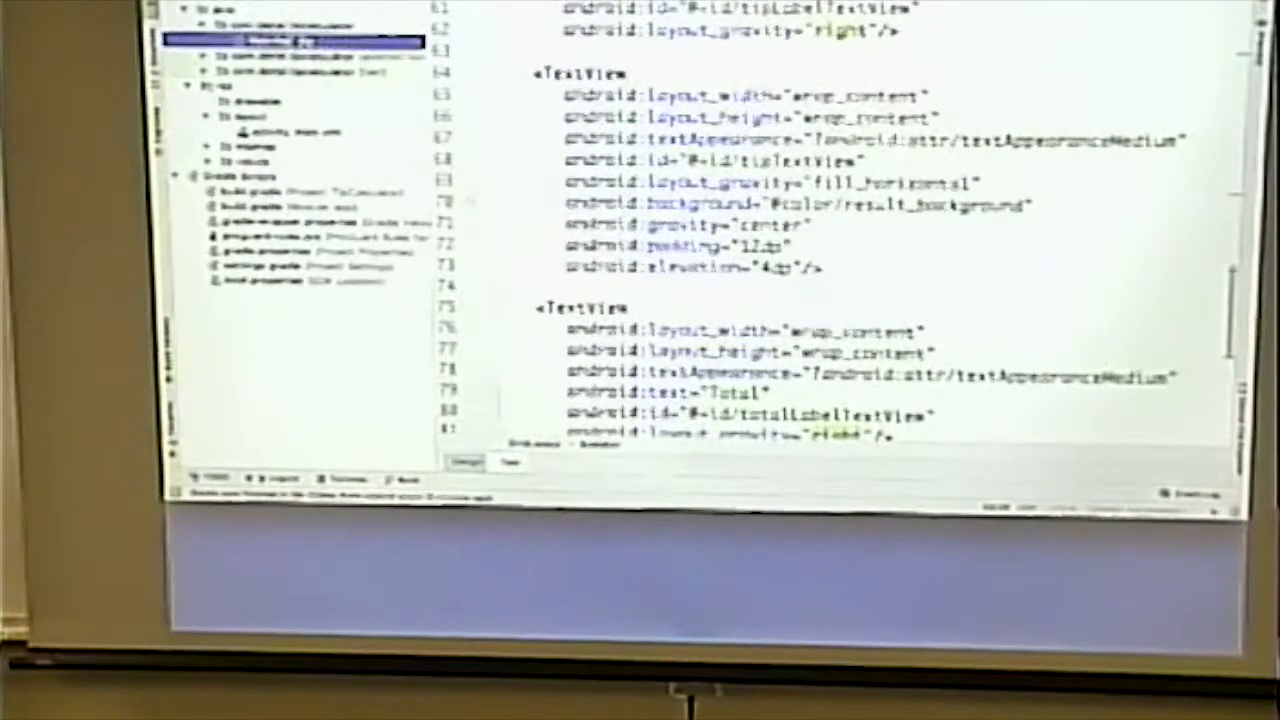
left_click(280, 40)
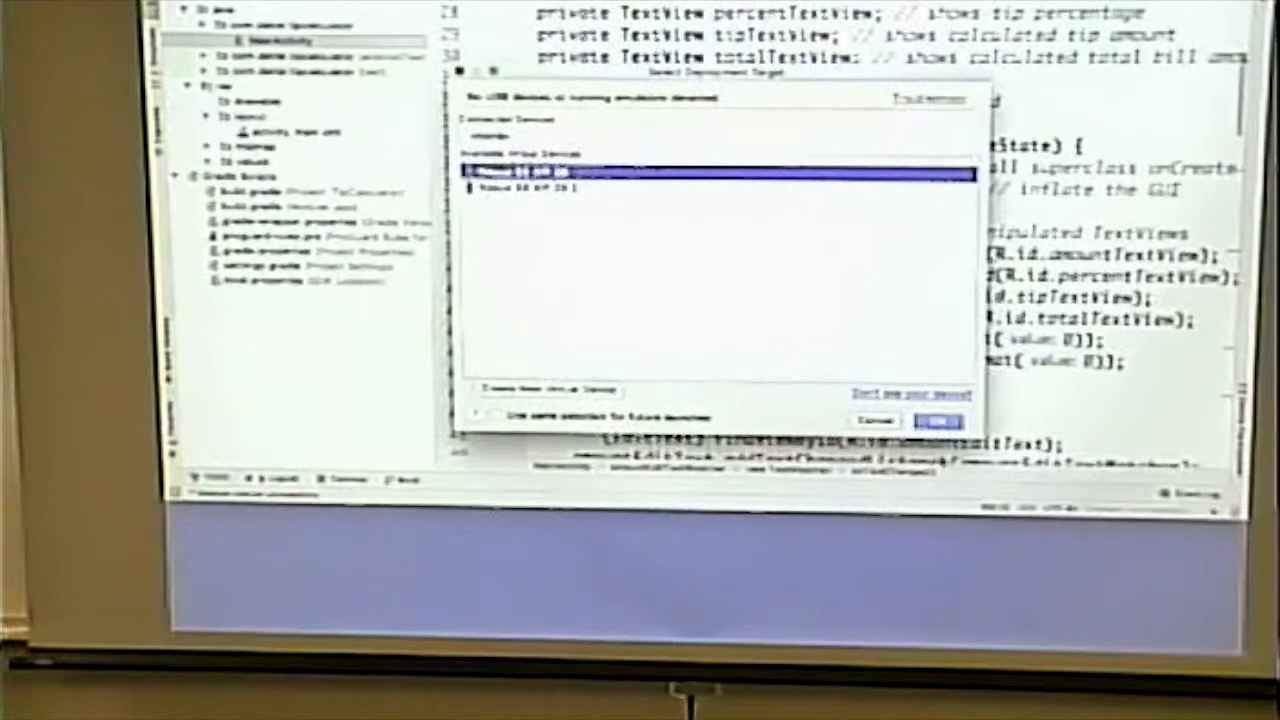
left_click(935, 420)
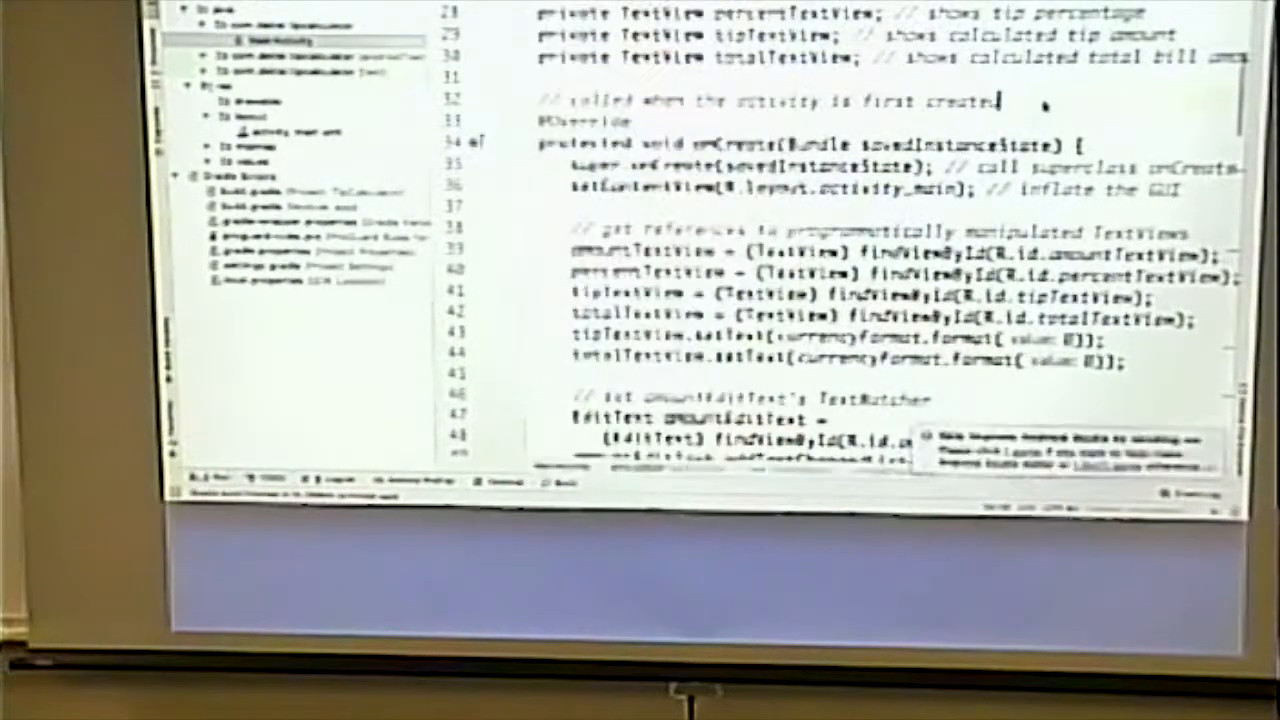
Step: Scroll through calculate() and the SeekBar listener to amountEditTextWatcher's onTextChanged handler
scroll("down", 3)
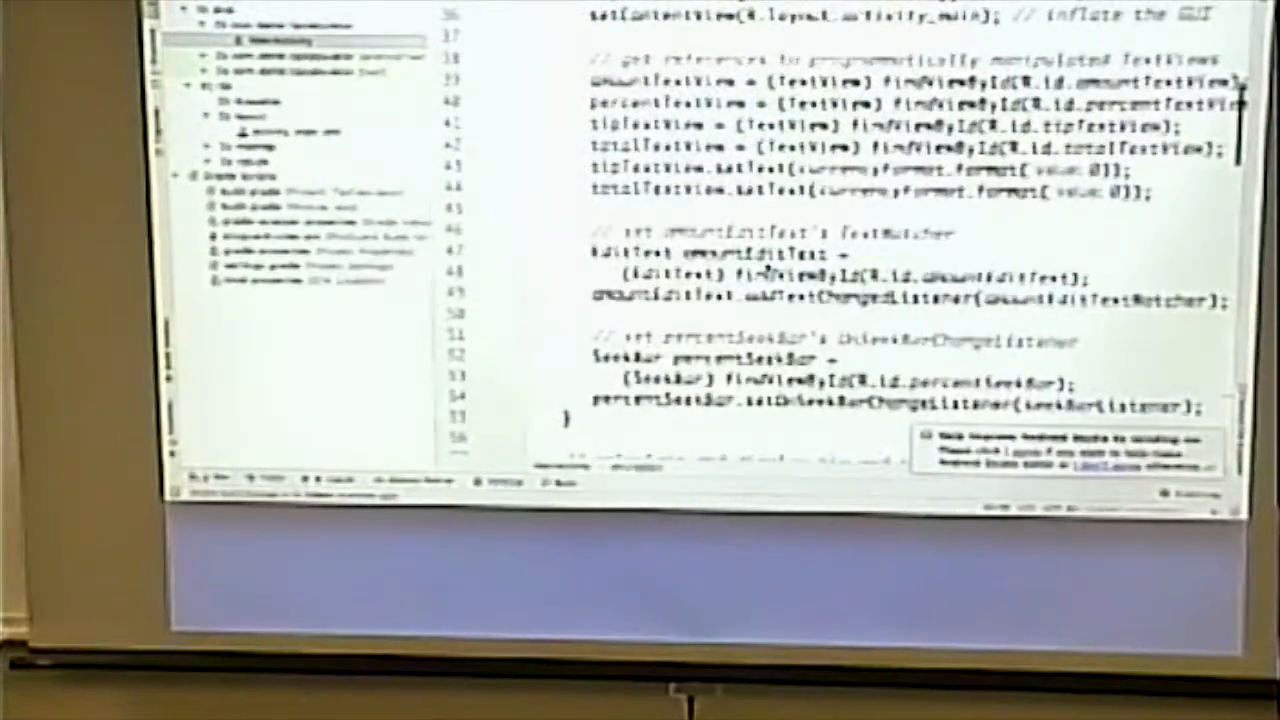
scroll("down", 3)
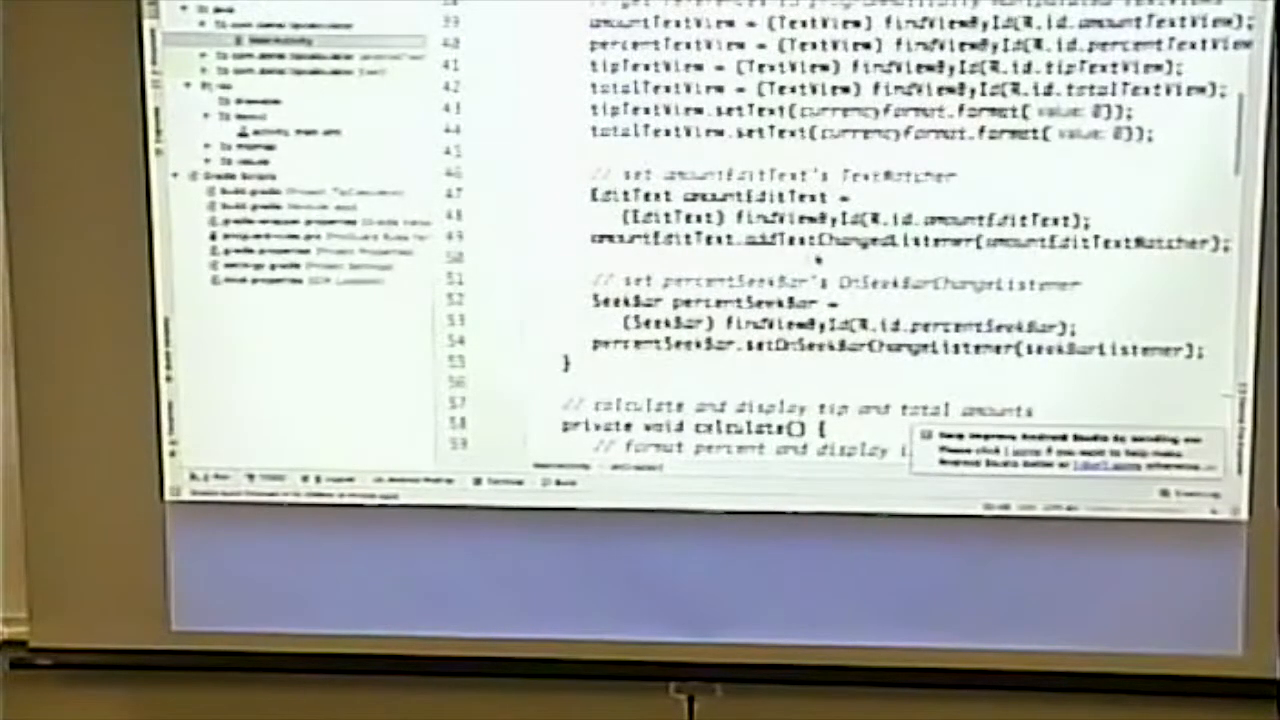
scroll("up", 3)
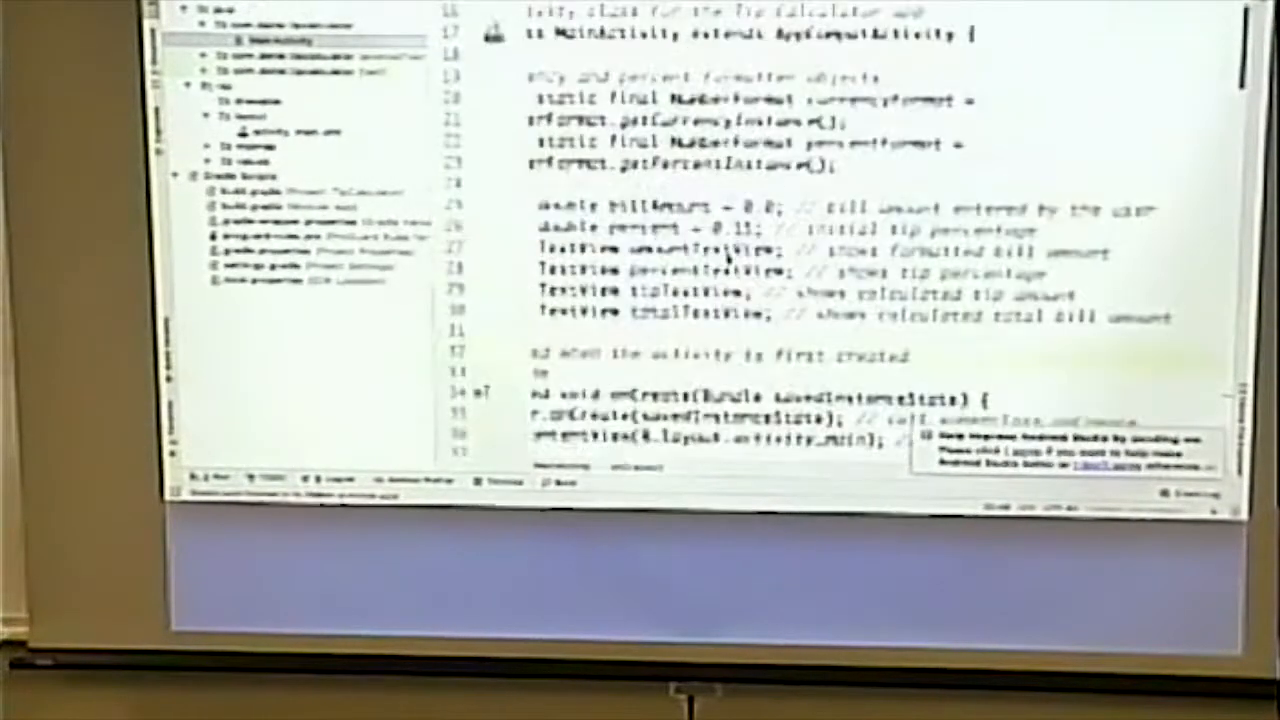
scroll("up", 3)
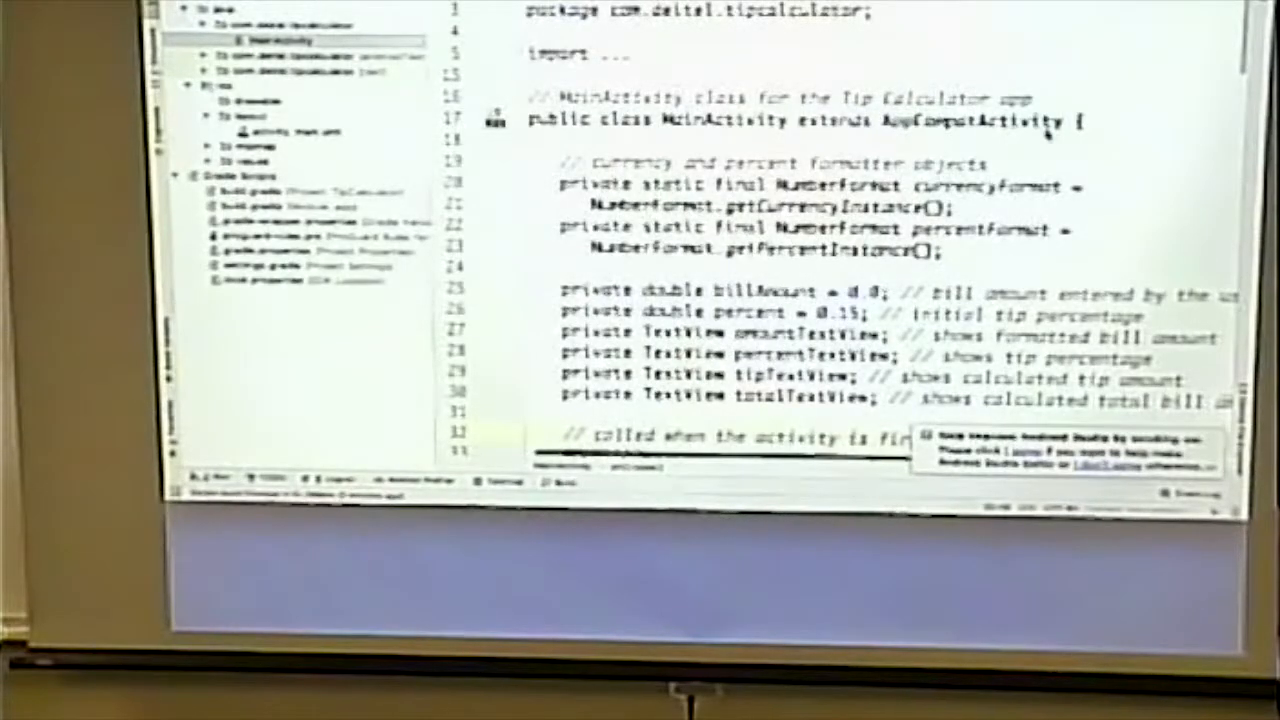
scroll("down", 3)
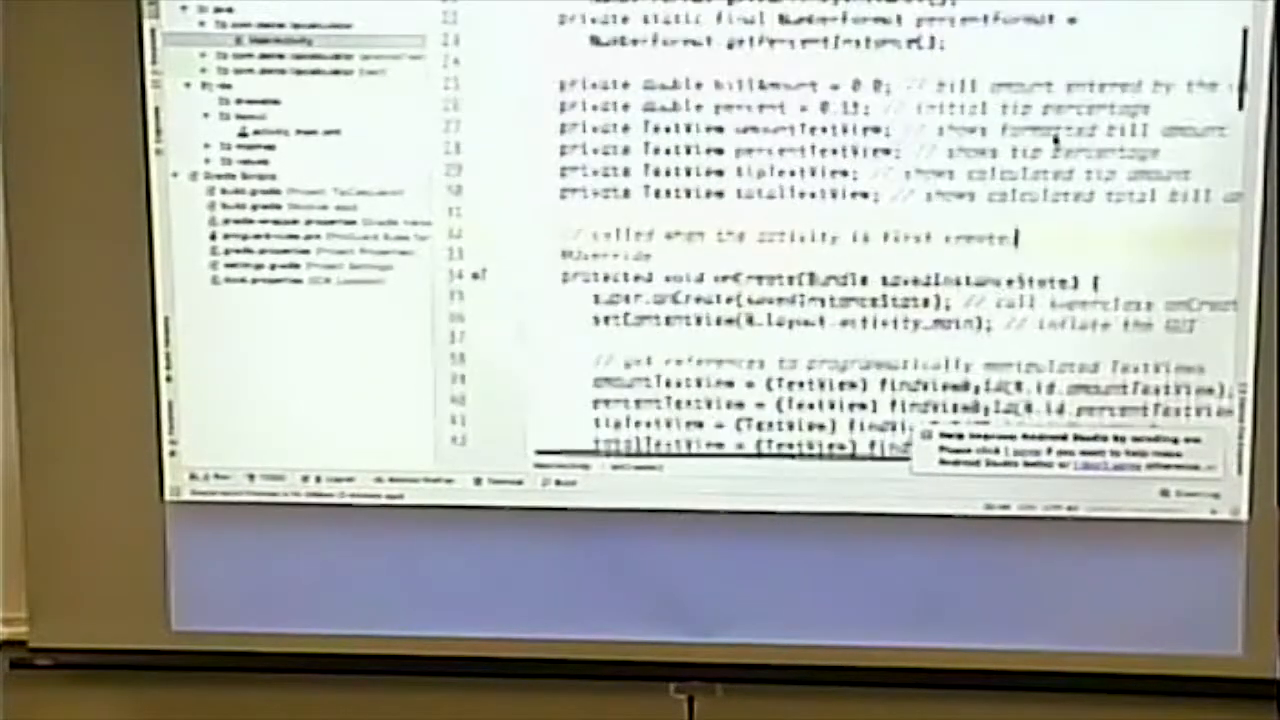
scroll("down", 3)
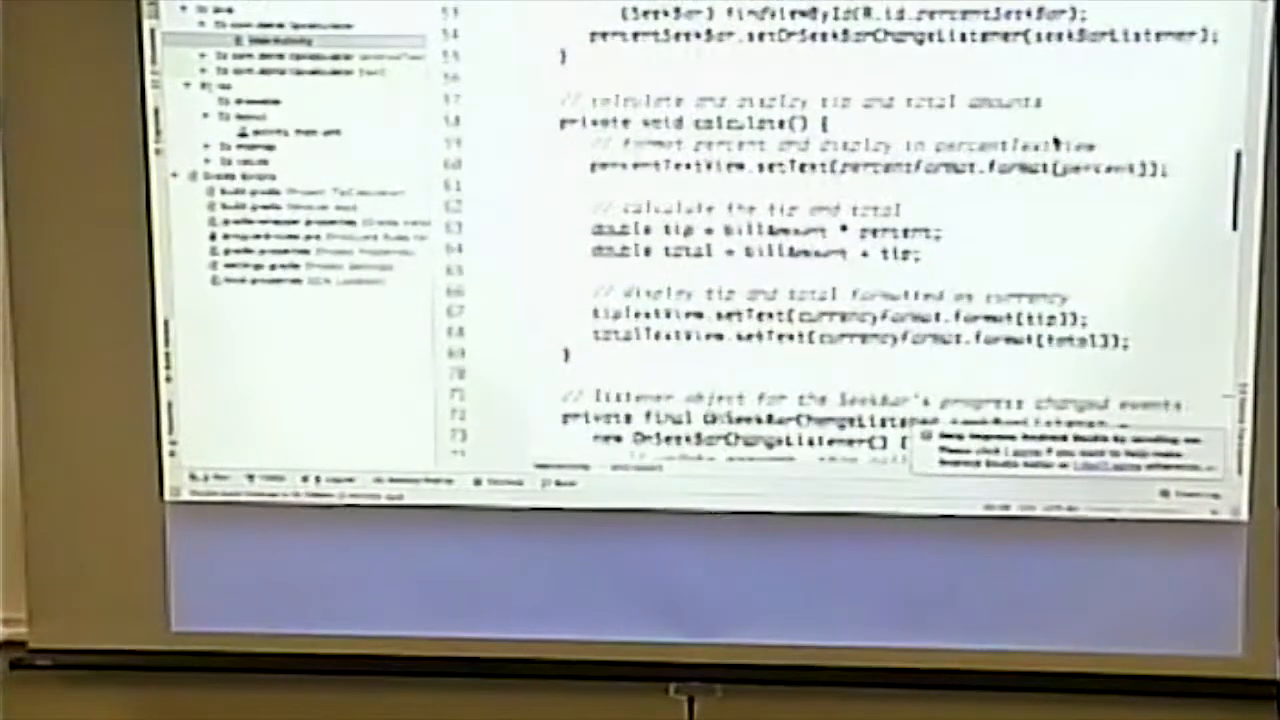
scroll("down", 3)
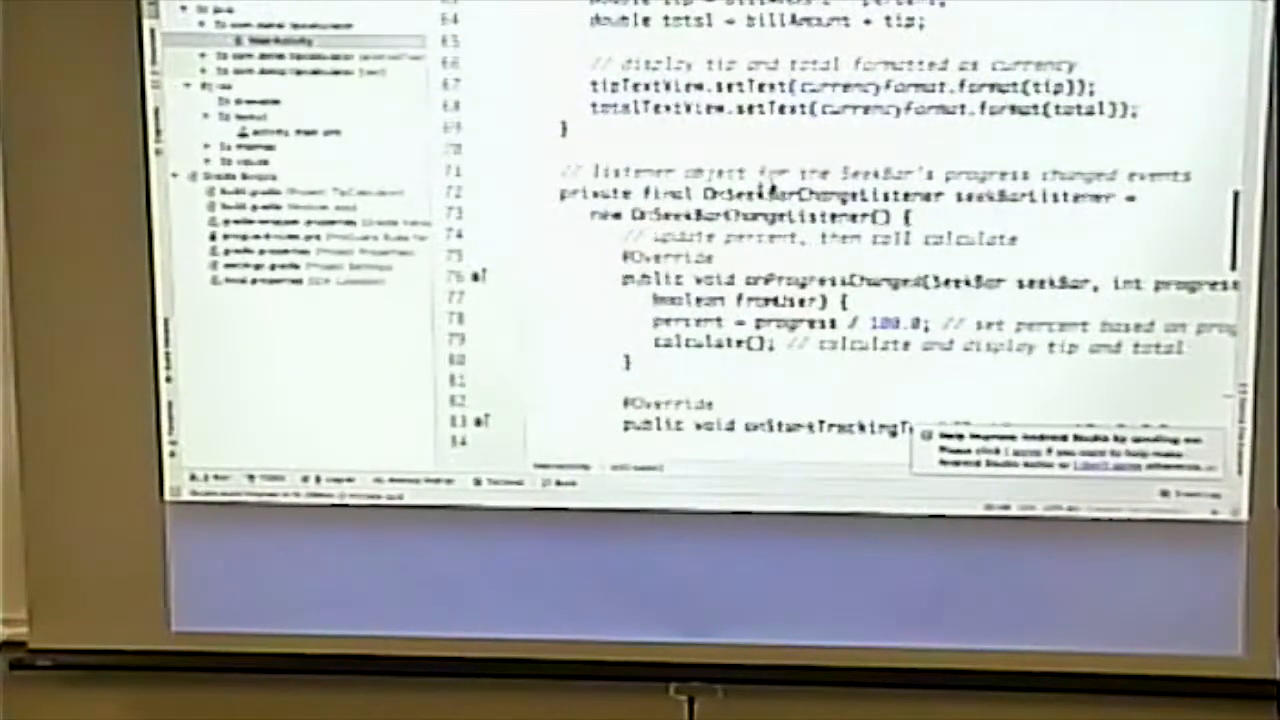
scroll("down", 3)
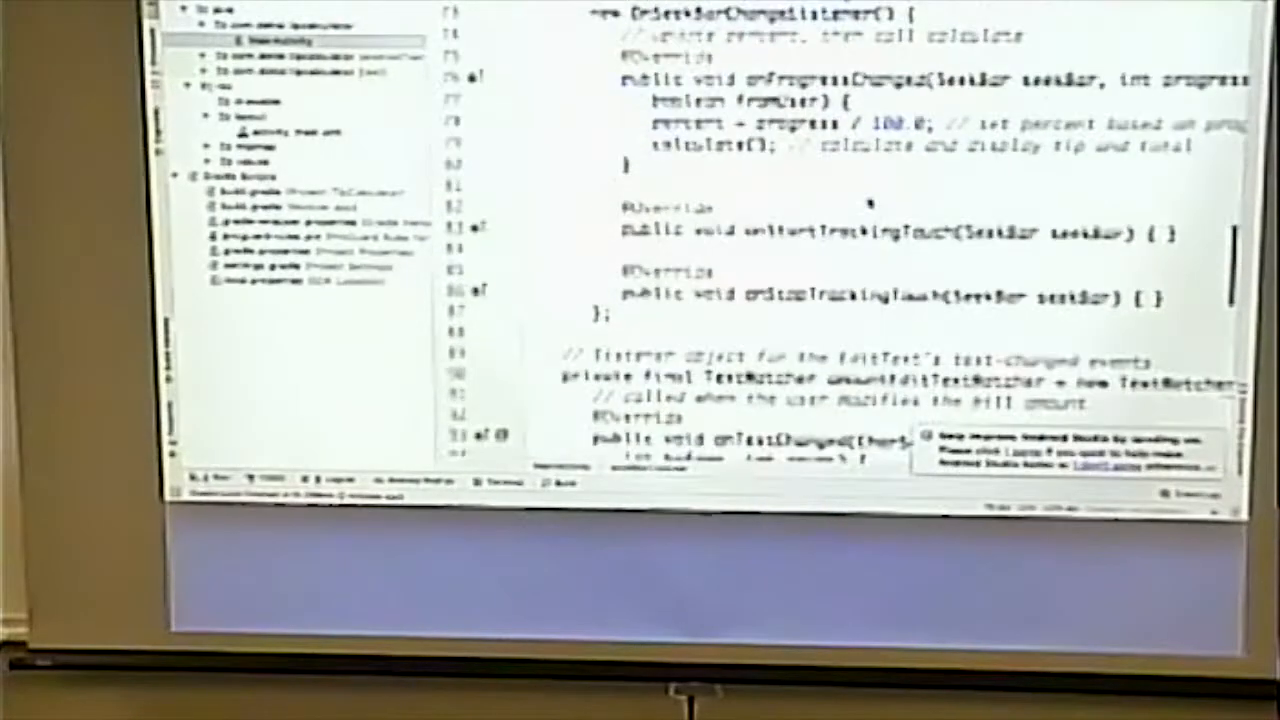
scroll("down", 3)
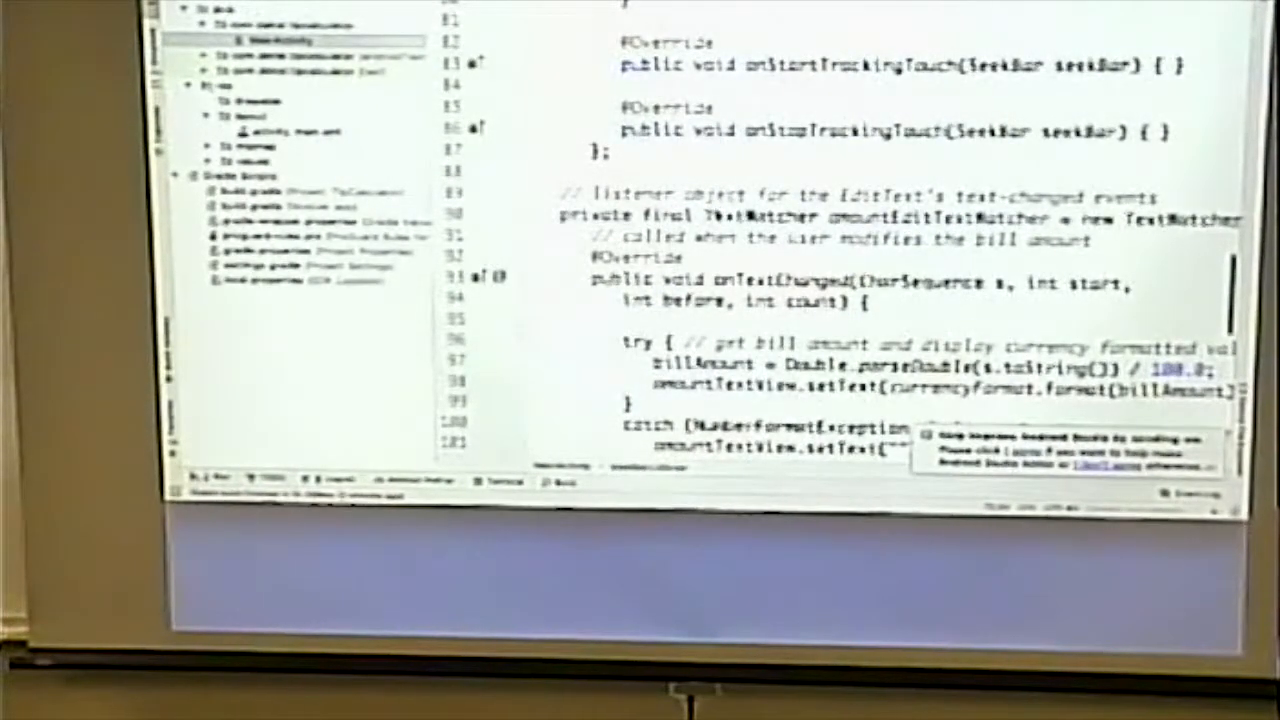
scroll("up", 3)
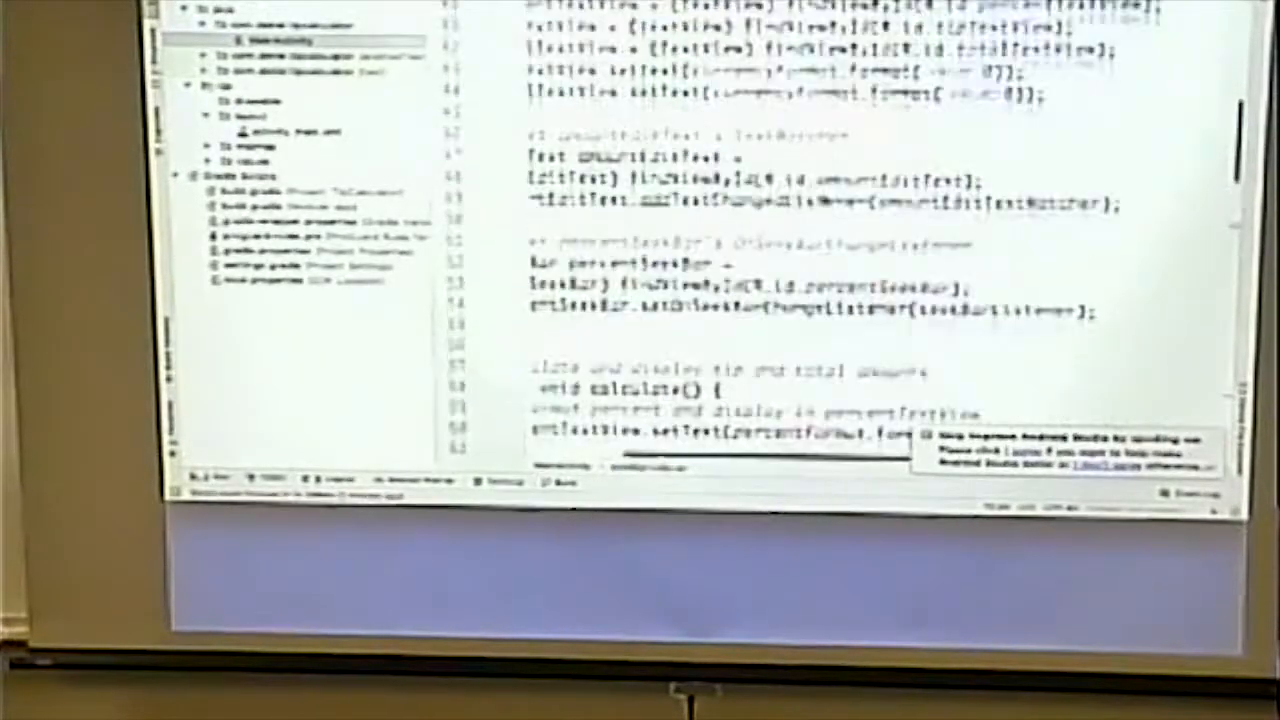
scroll("down", 3)
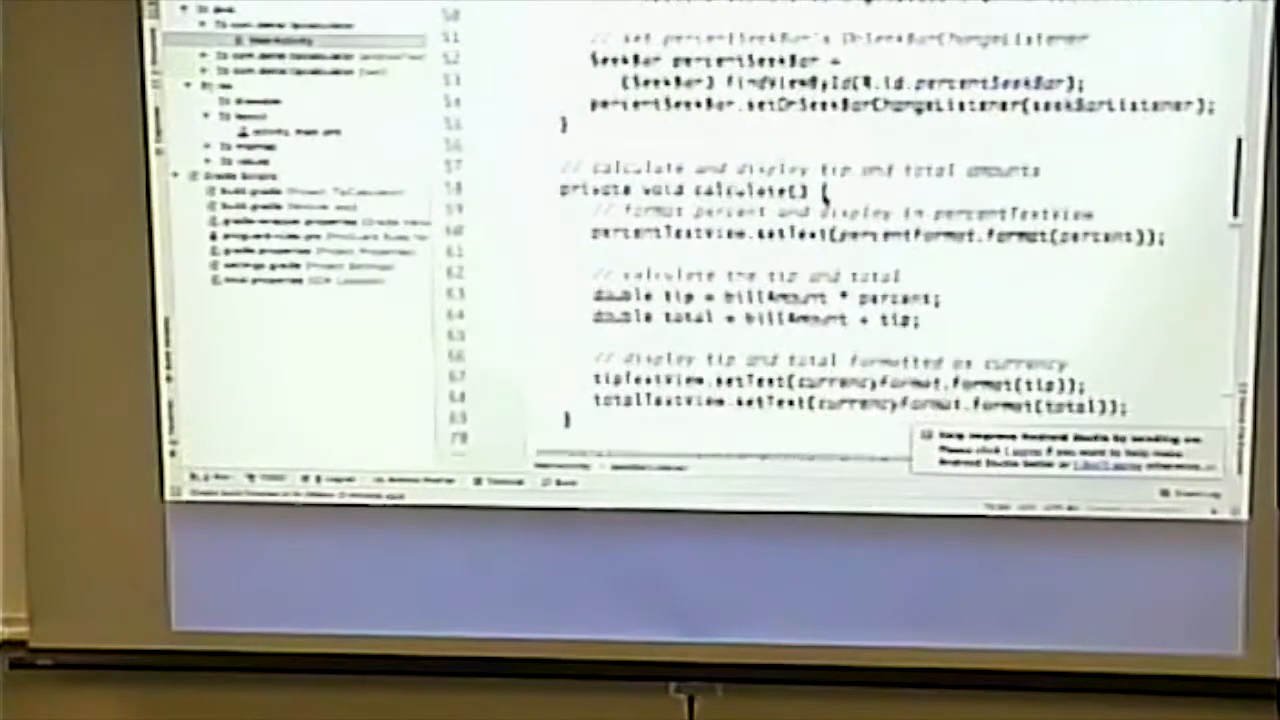
scroll("down", 3)
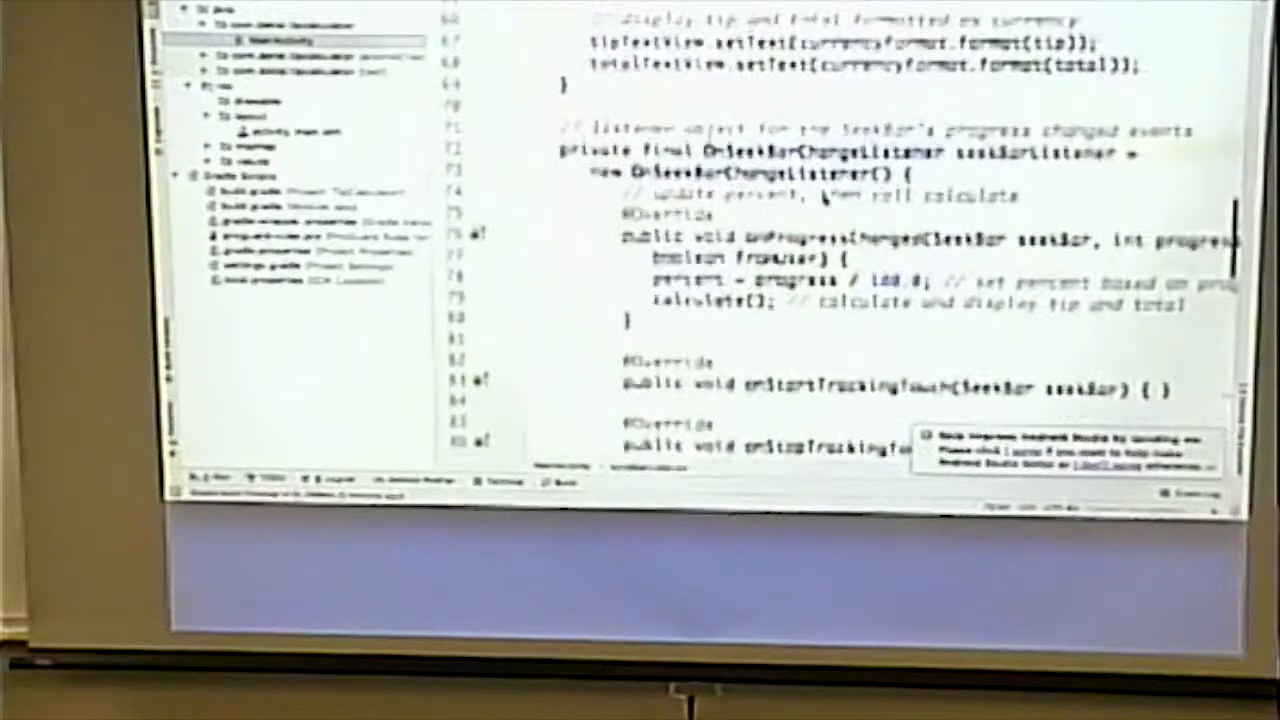
scroll("down", 3)
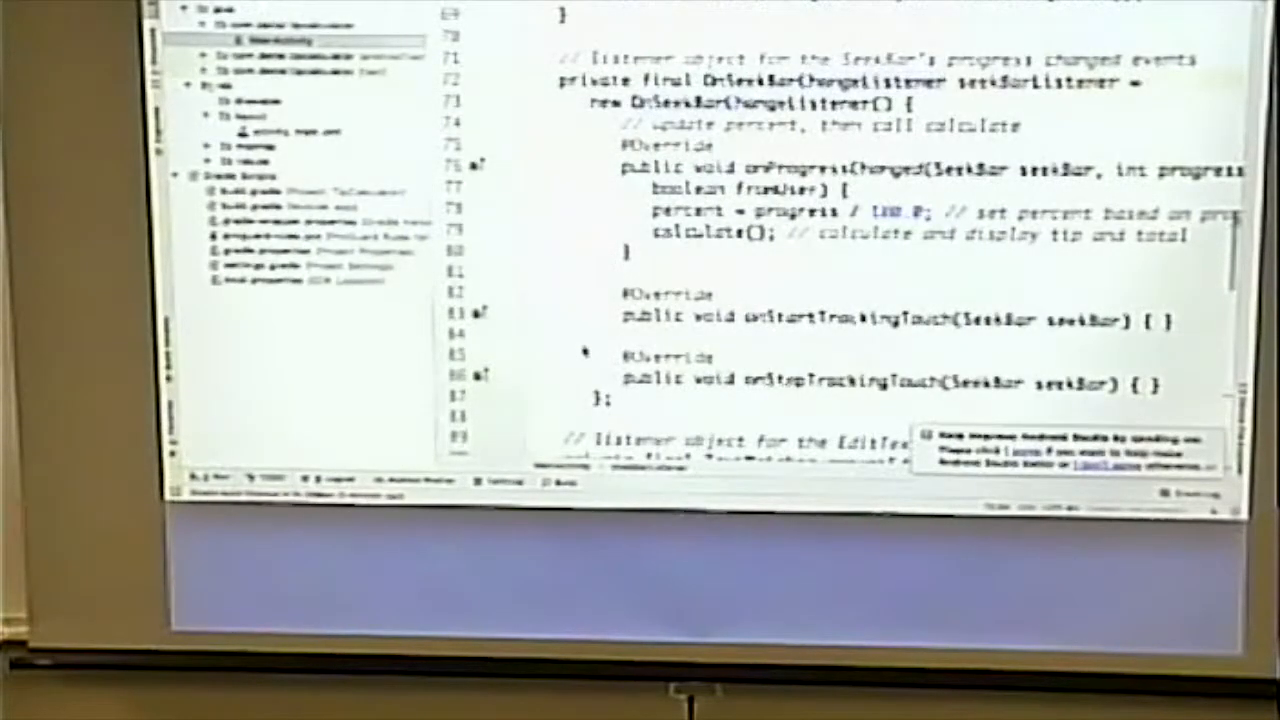
scroll("down", 3)
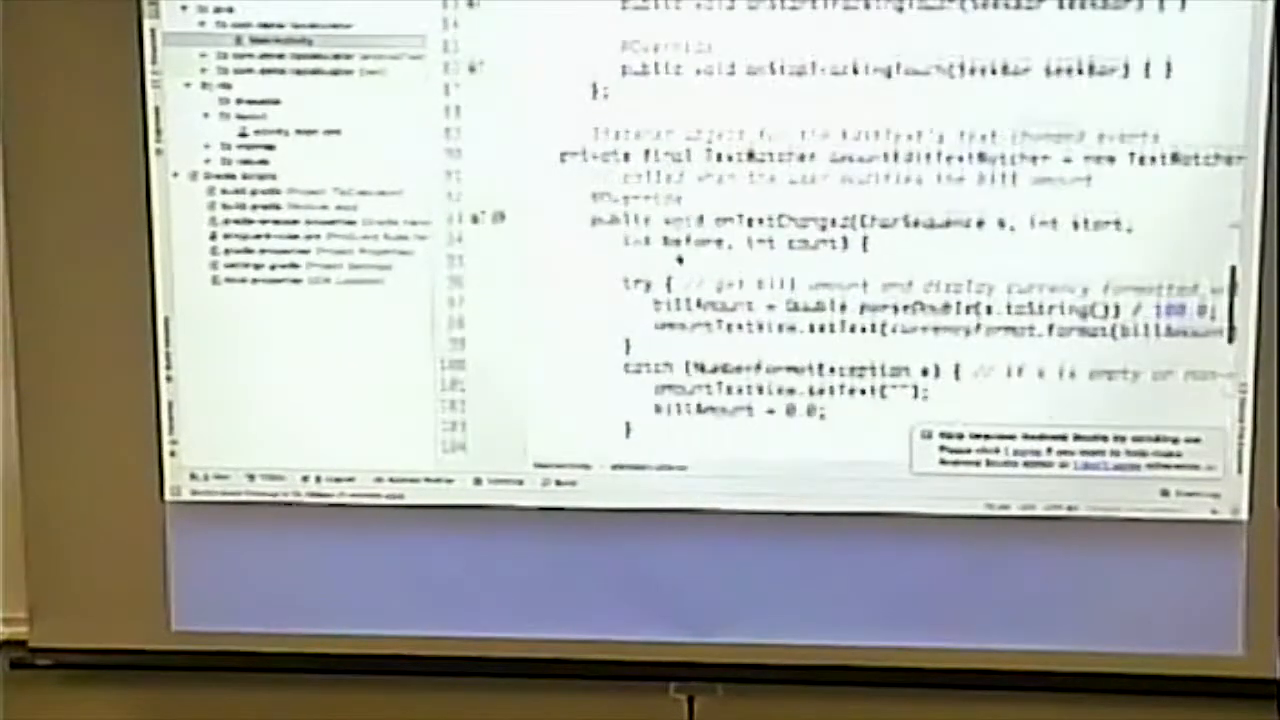
scroll("down", 3)
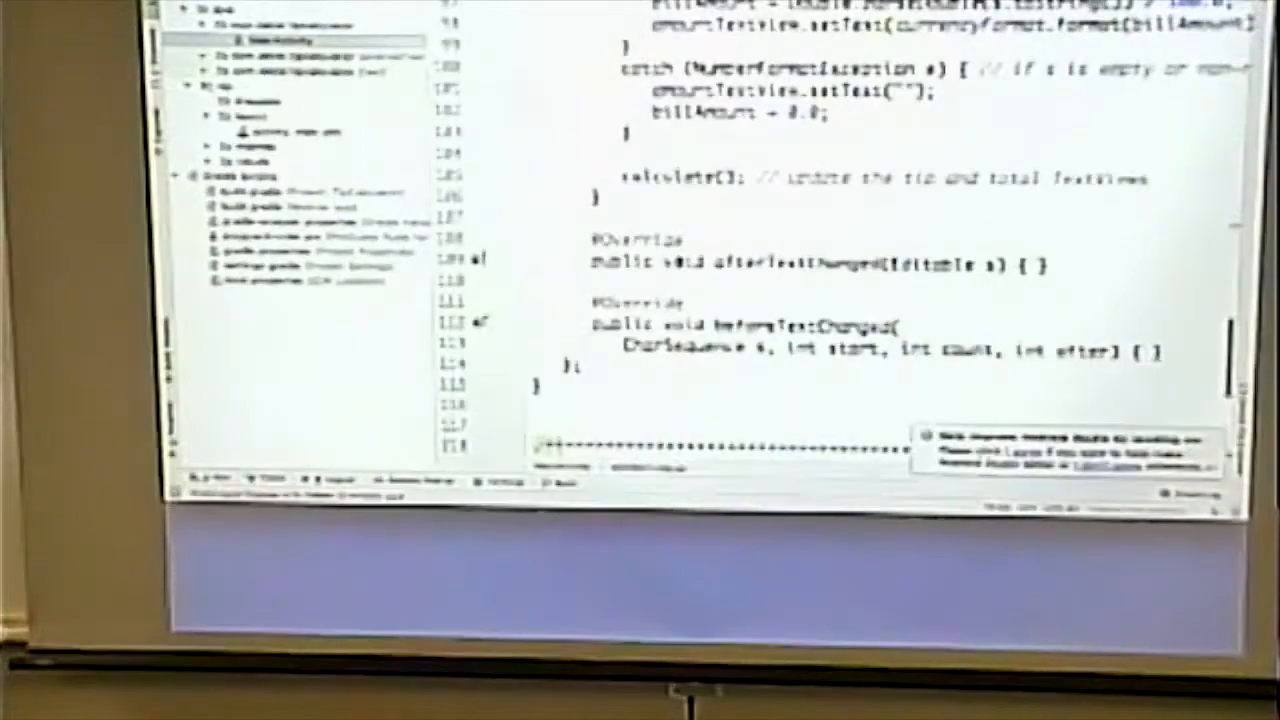
scroll("up", 3)
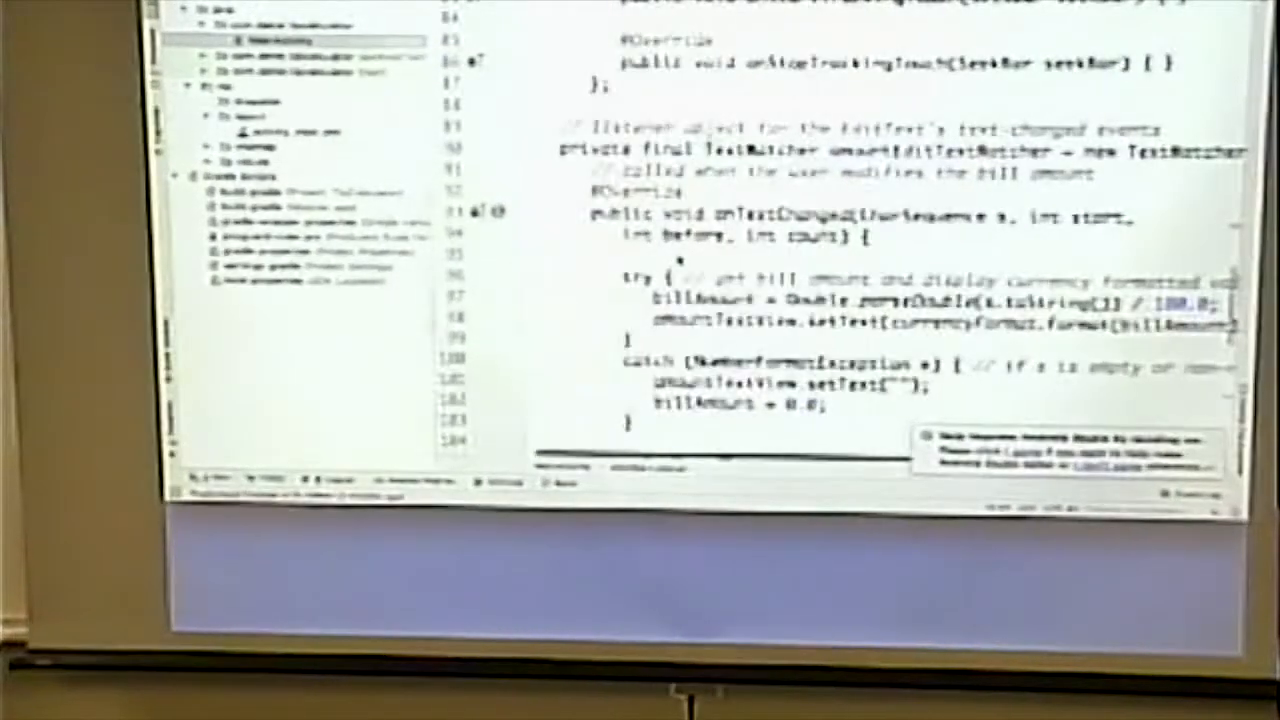
scroll("up", 3)
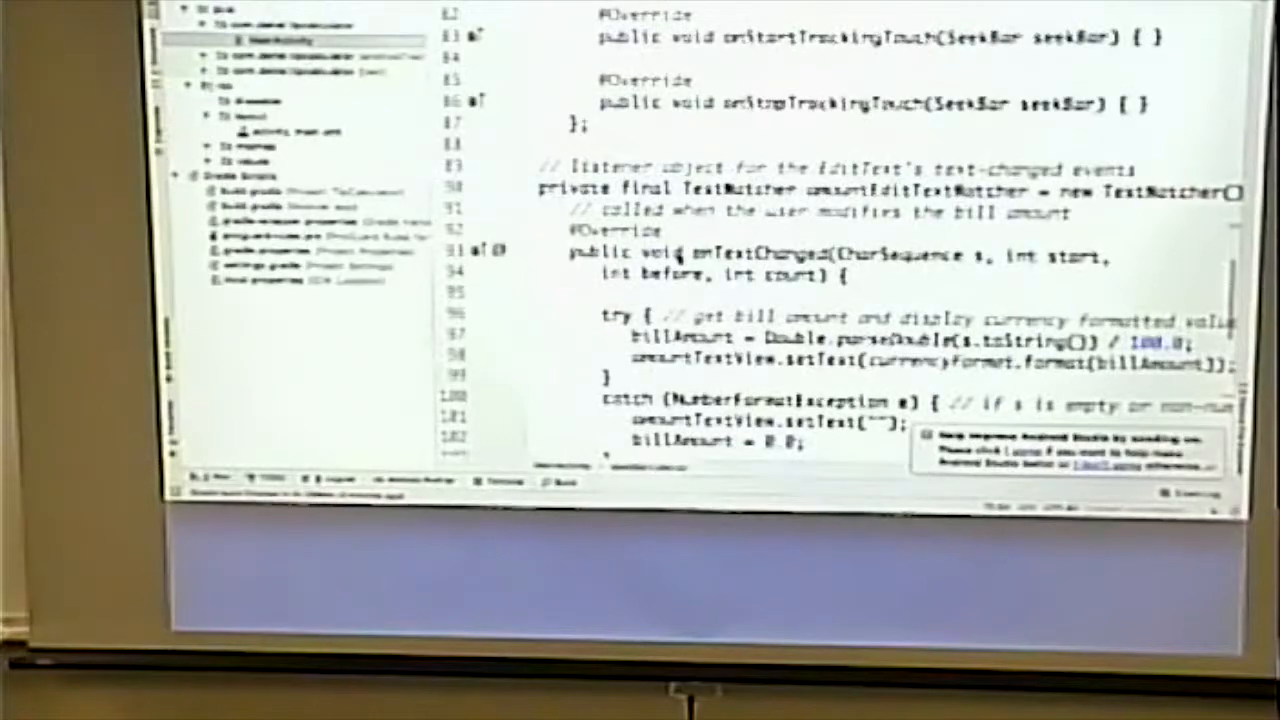
Step: Scroll back up to the seekBarListener OnSeekBarChangeListener and its onProgressChanged method
scroll("down", 3)
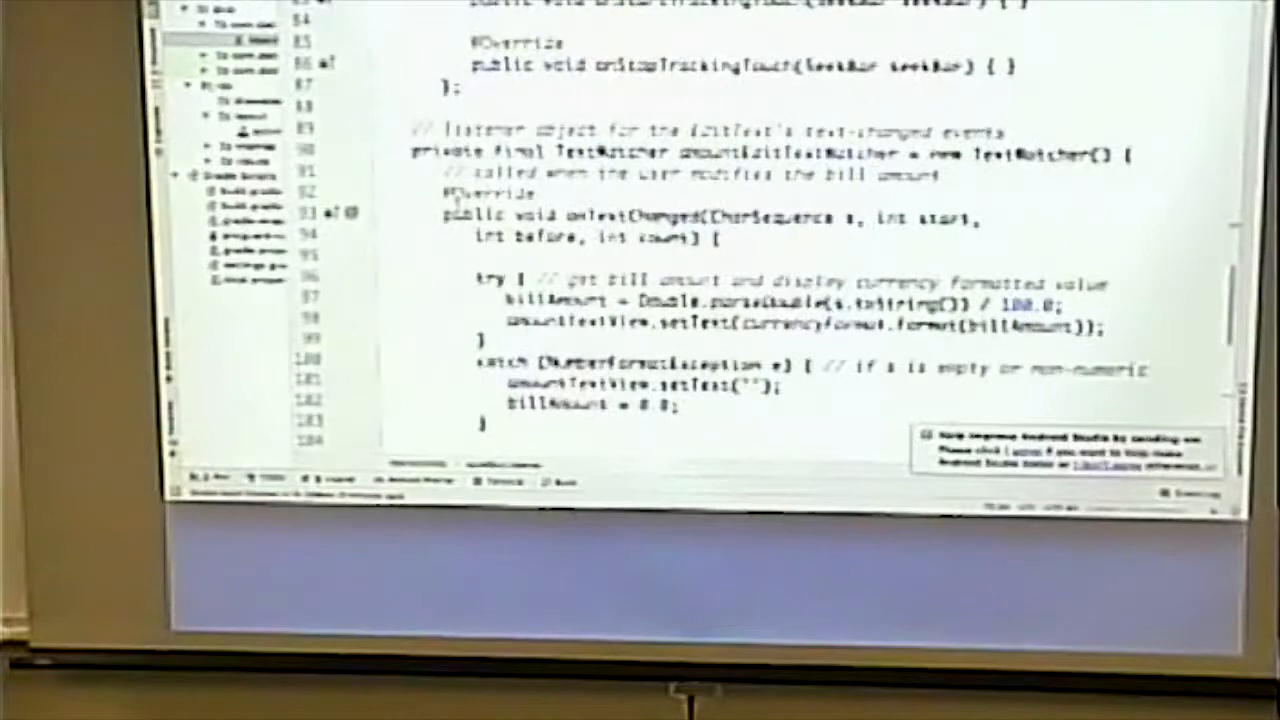
scroll("up", 3)
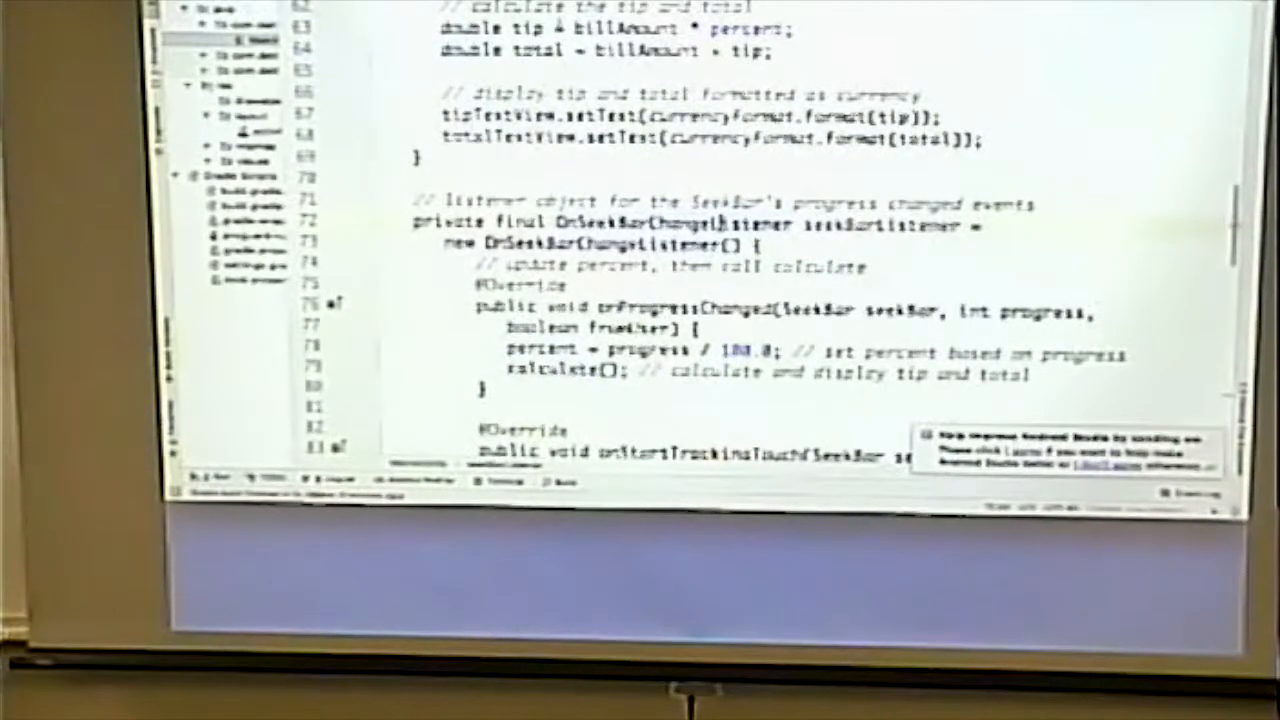
scroll("down", 3)
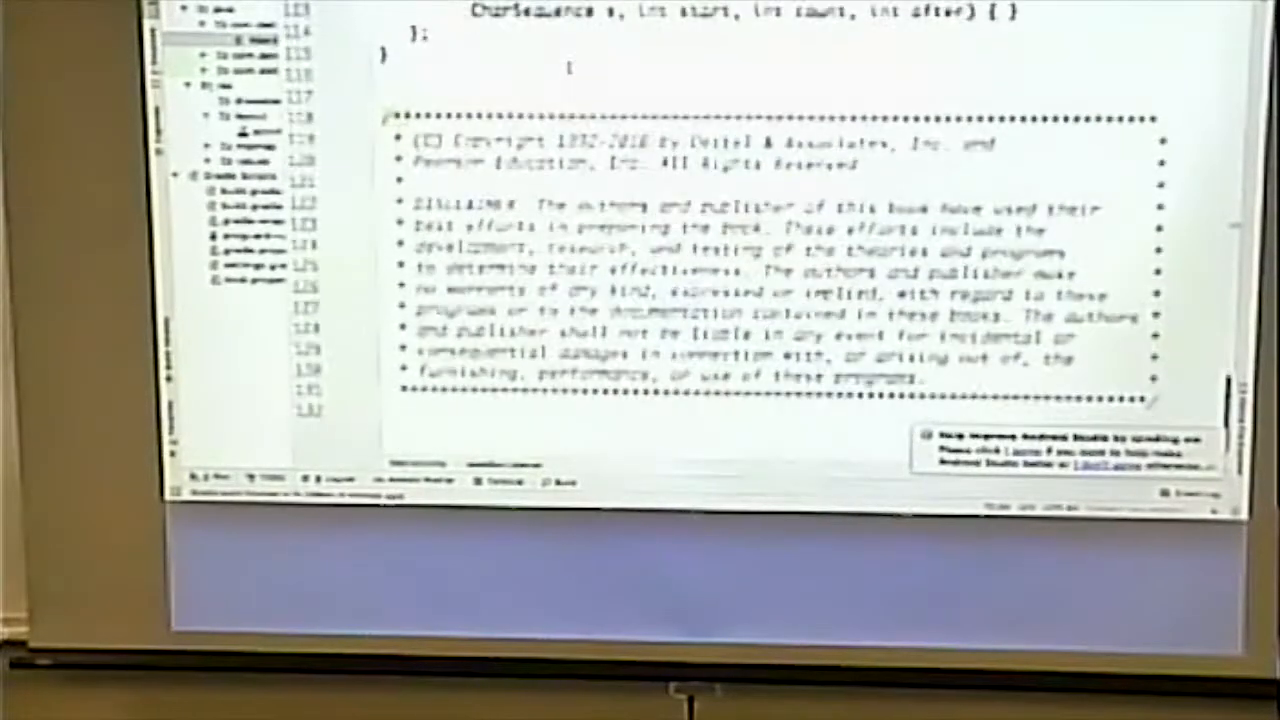
scroll("up", 3)
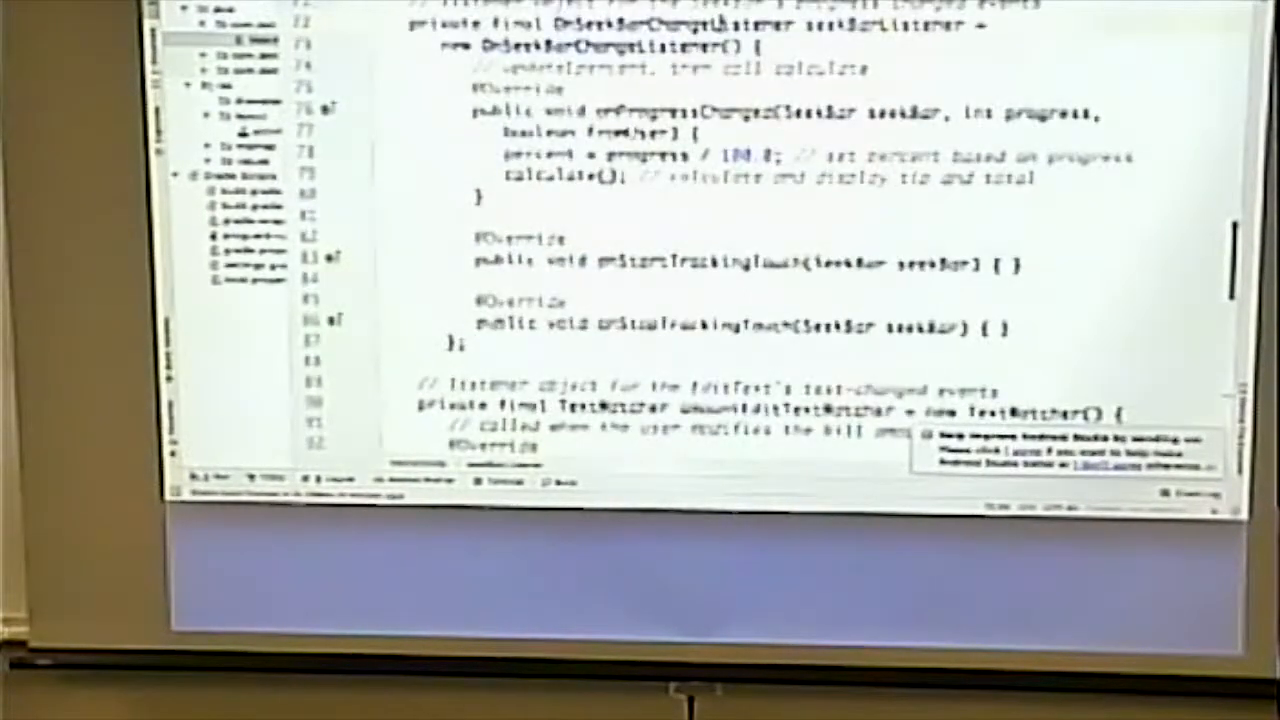
scroll("up", 3)
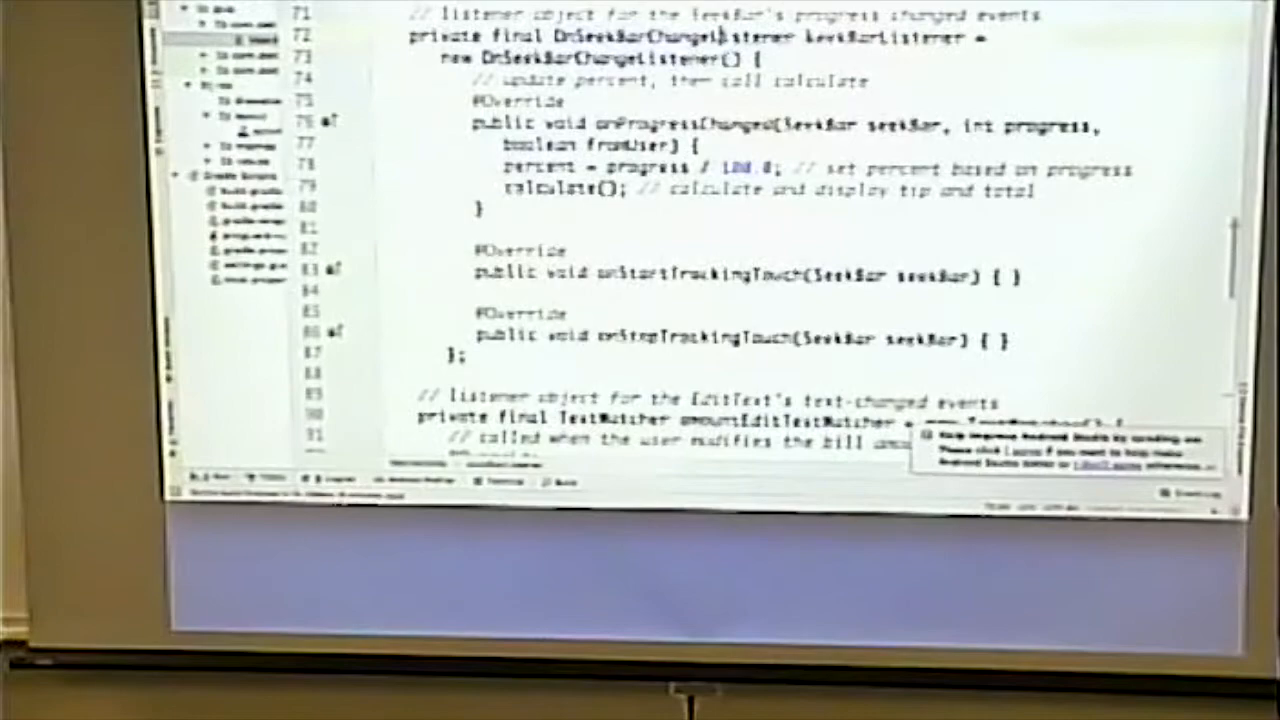
Step: Look up OnSeekBarChangeListener and open its Android Developers reference page from the search results
double_click(885, 38)
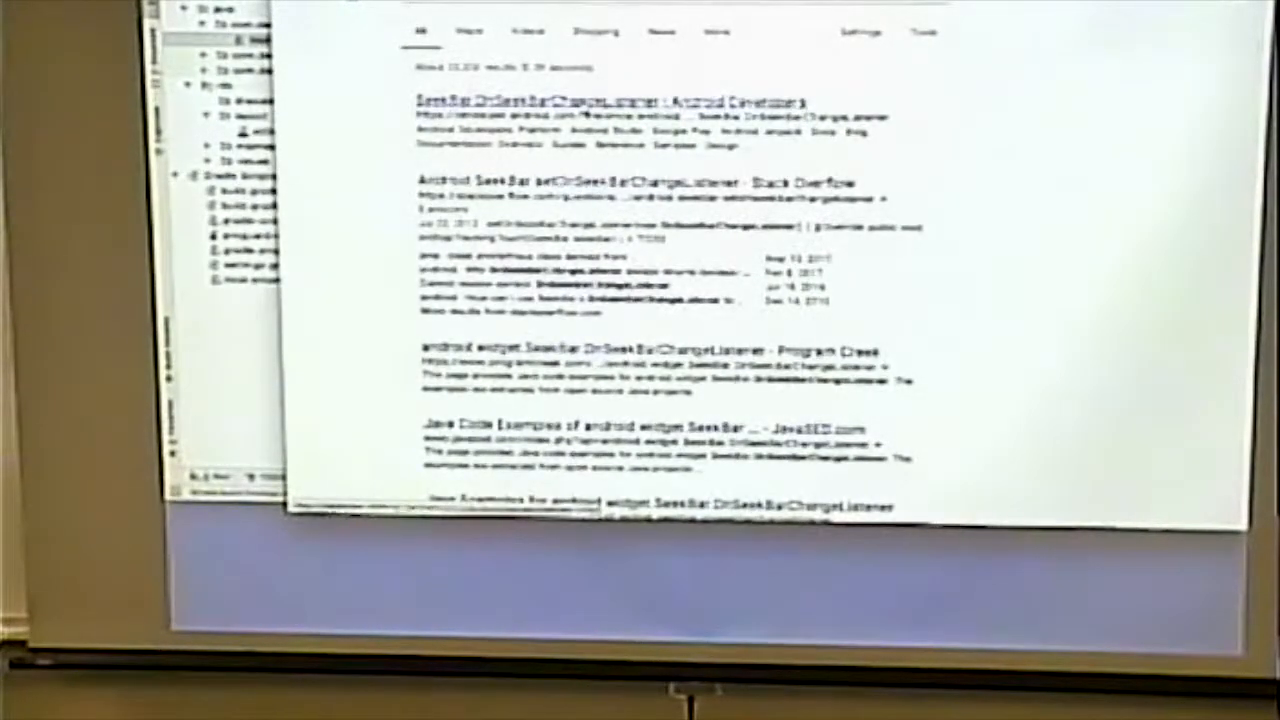
left_click(605, 100)
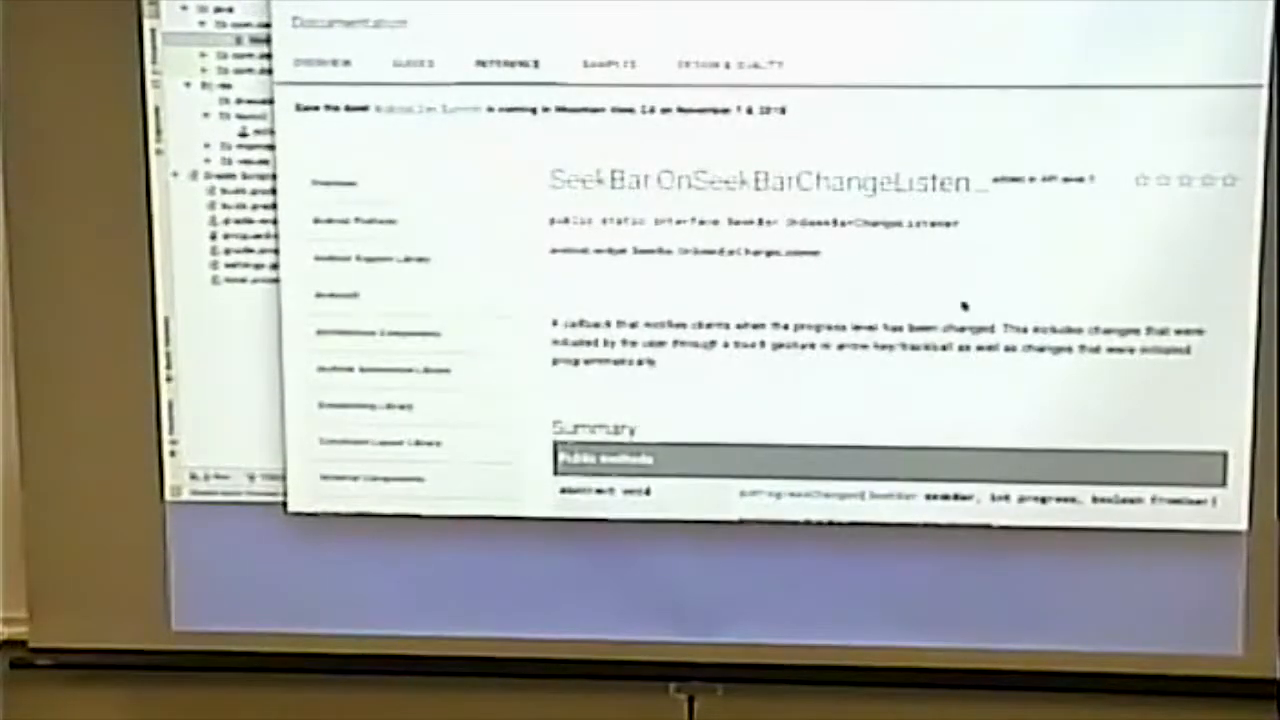